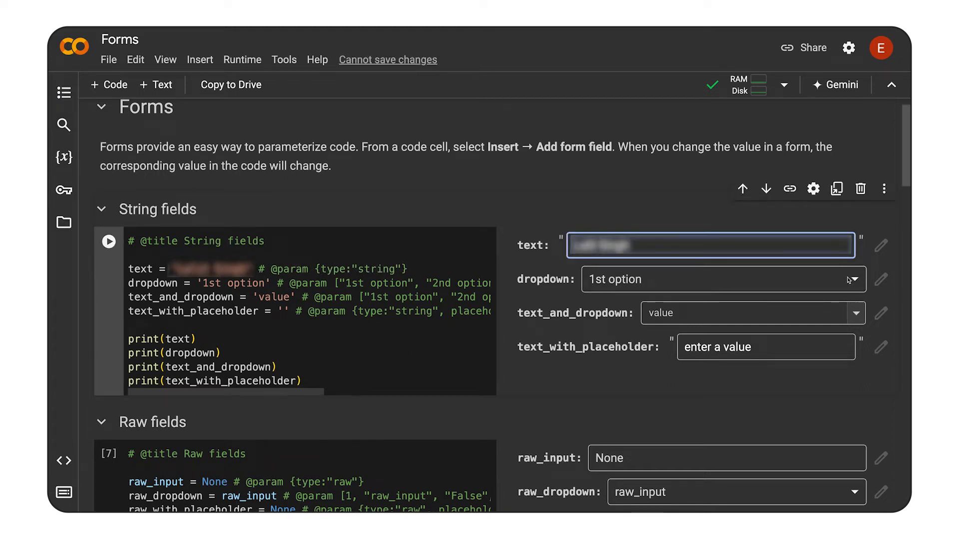
# Step: Open the date field's picker to choose 10 March 2018
pyautogui.scroll(-3)
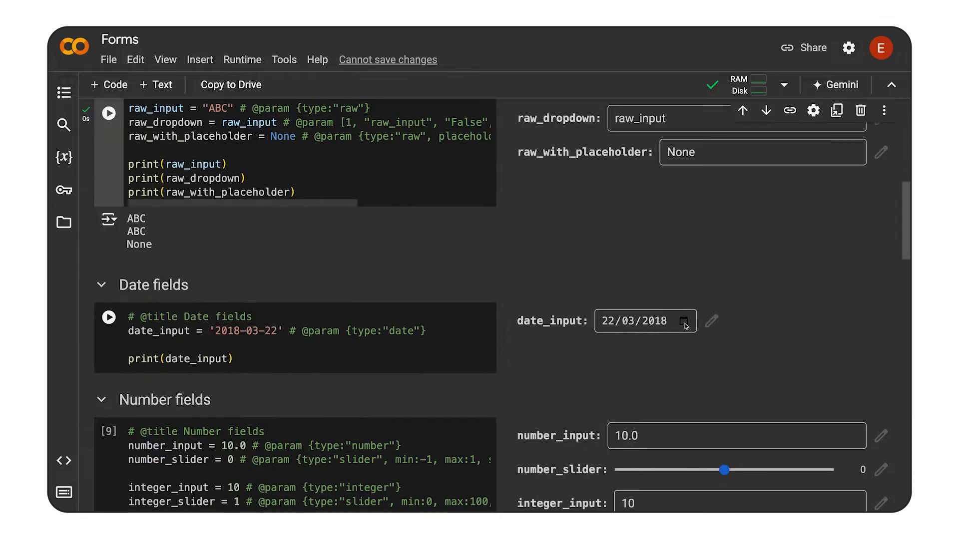
pyautogui.click(683, 321)
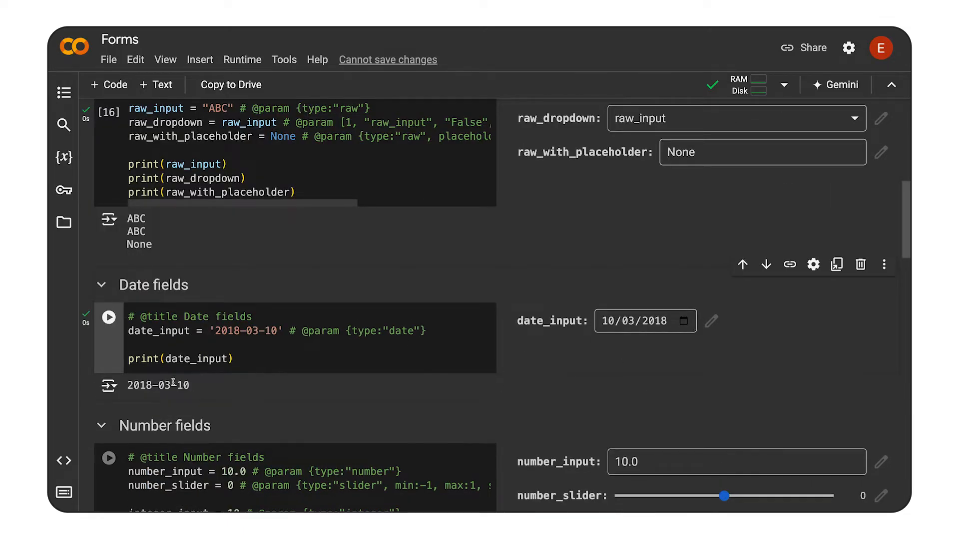
# Step: Run the Number fields cell with number_slider at 0.3, printing 10.0, 0.3, 10, 1
pyautogui.scroll(-3)
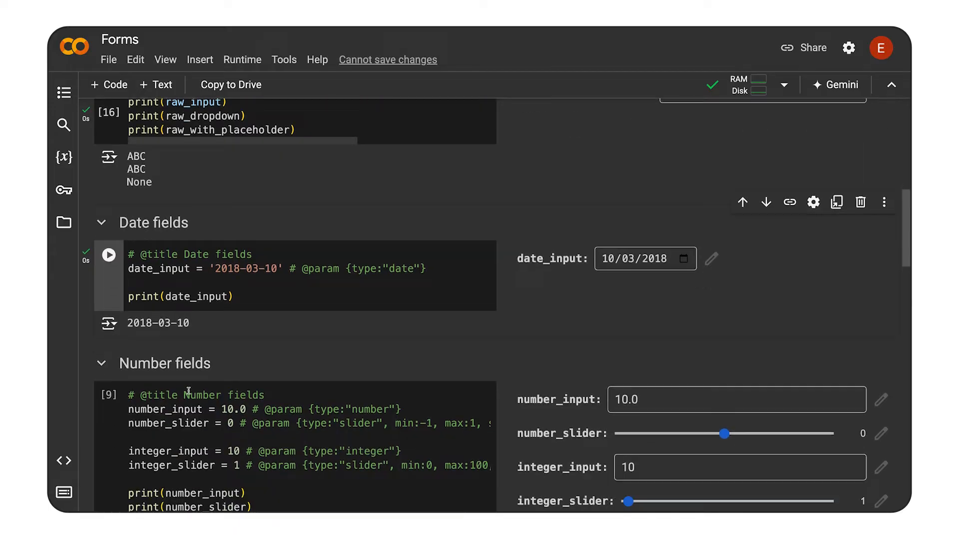
pyautogui.scroll(-3)
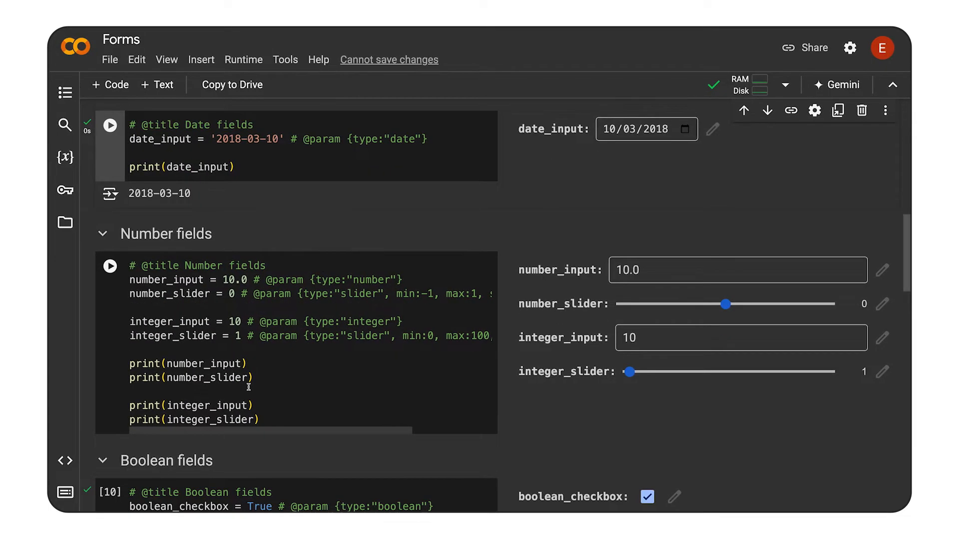
pyautogui.moveTo(550, 312)
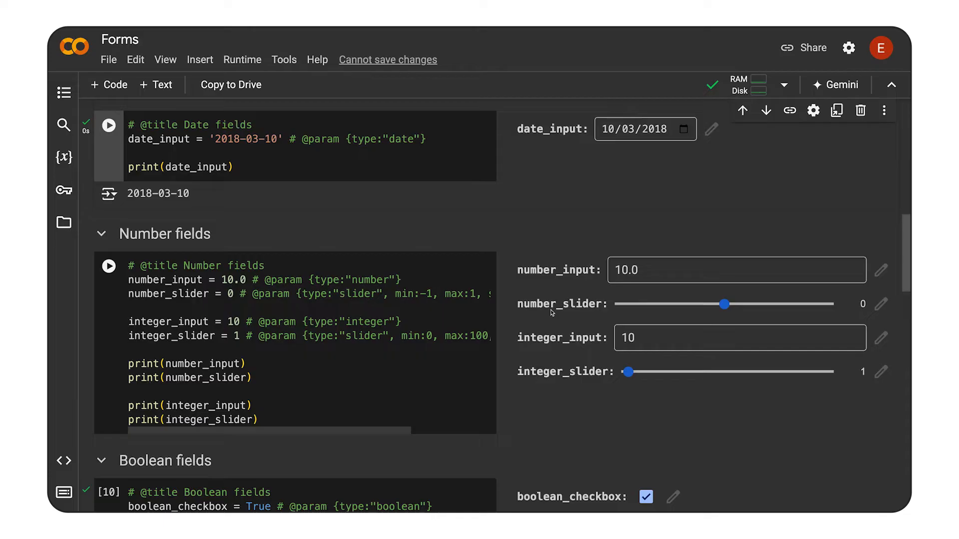
pyautogui.moveTo(711, 311)
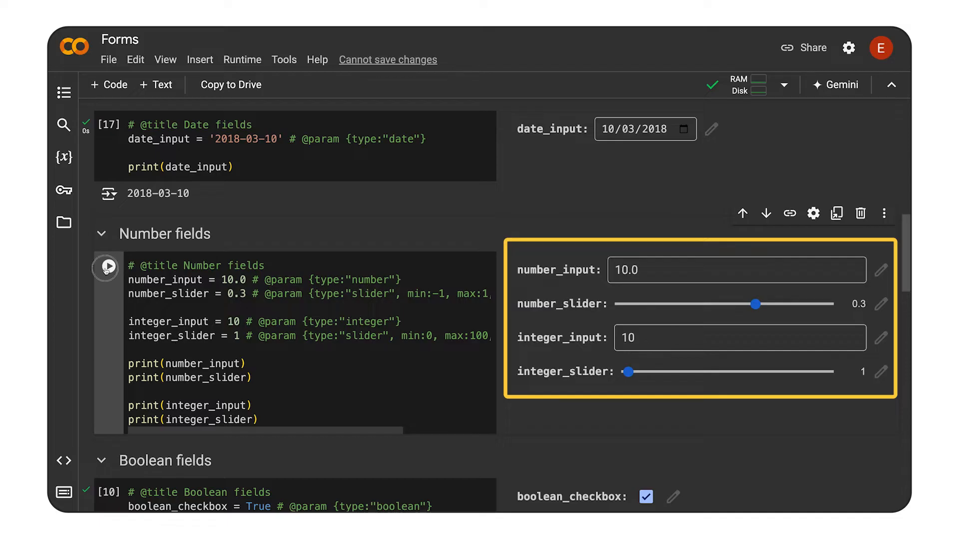
pyautogui.click(108, 266)
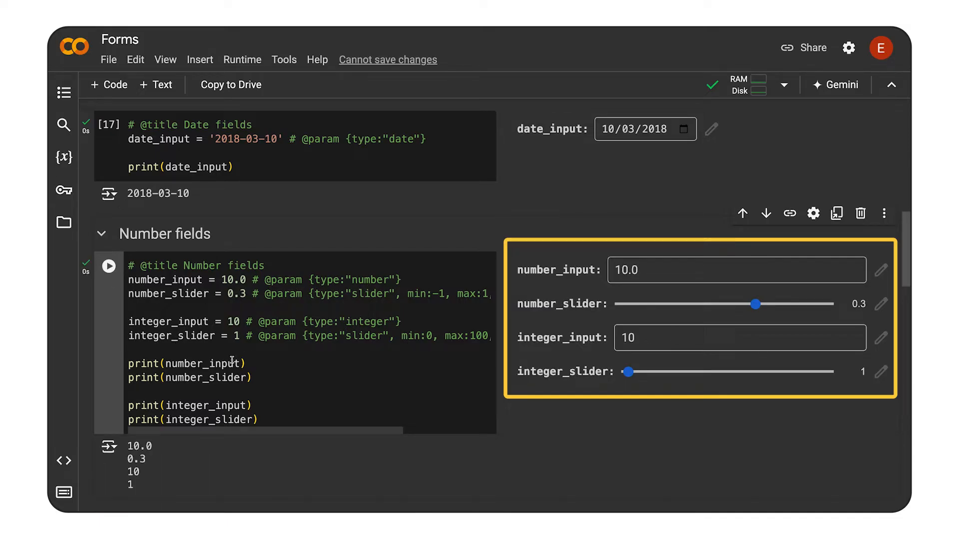
pyautogui.doubleClick(139, 459)
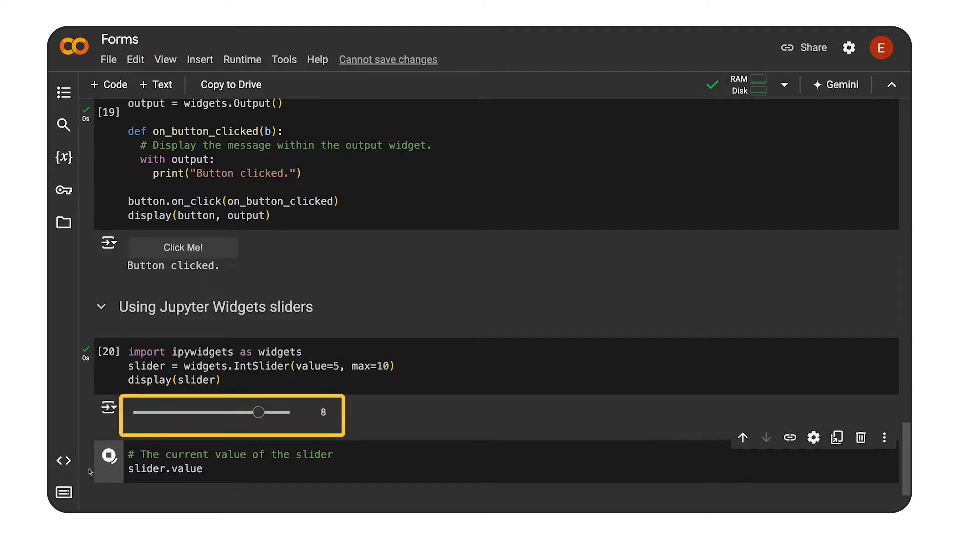
# Step: Run the slider.value cell to report the IntSlider's value of 8
pyautogui.click(109, 457)
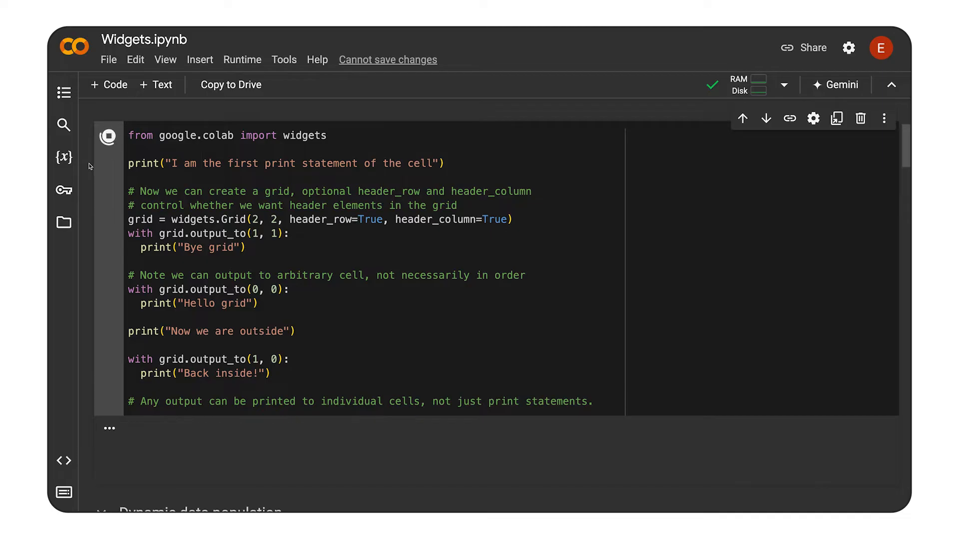
# Step: Run the grid and TabBar orientations cells, showing start, bottom, end and top plots
pyautogui.click(108, 136)
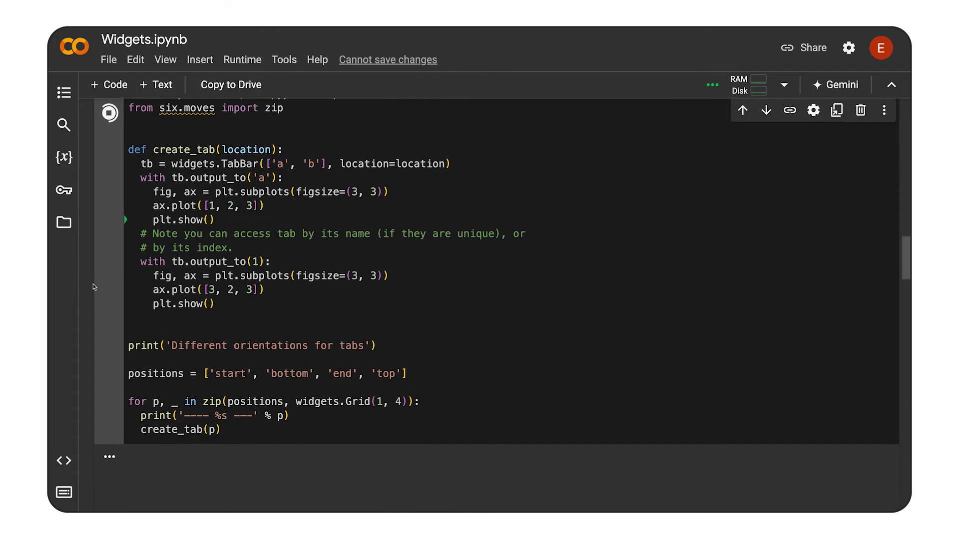
pyautogui.click(109, 111)
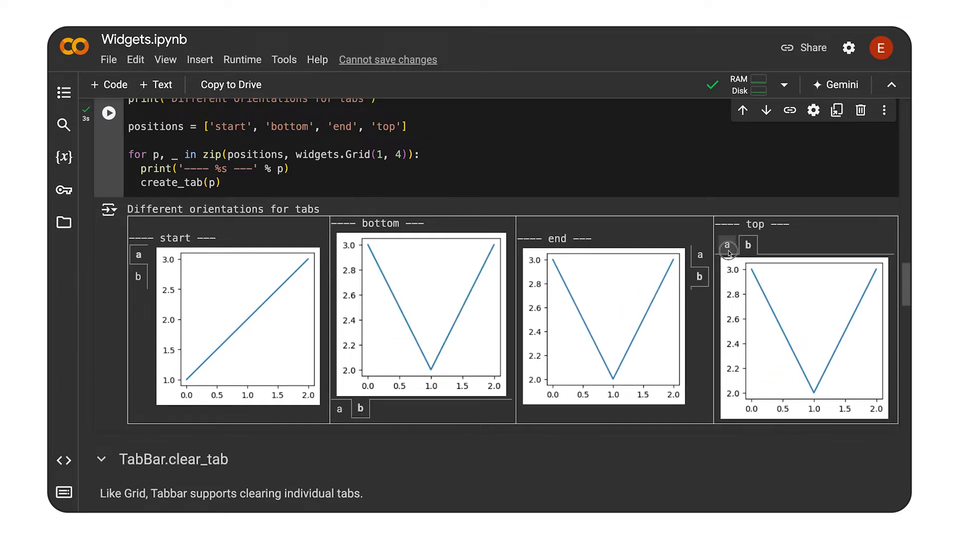
pyautogui.scroll(-3)
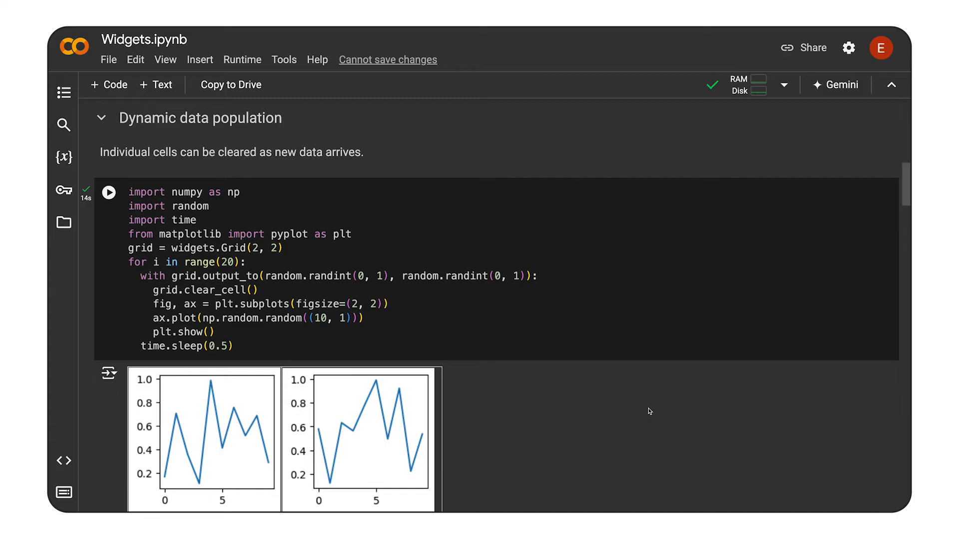